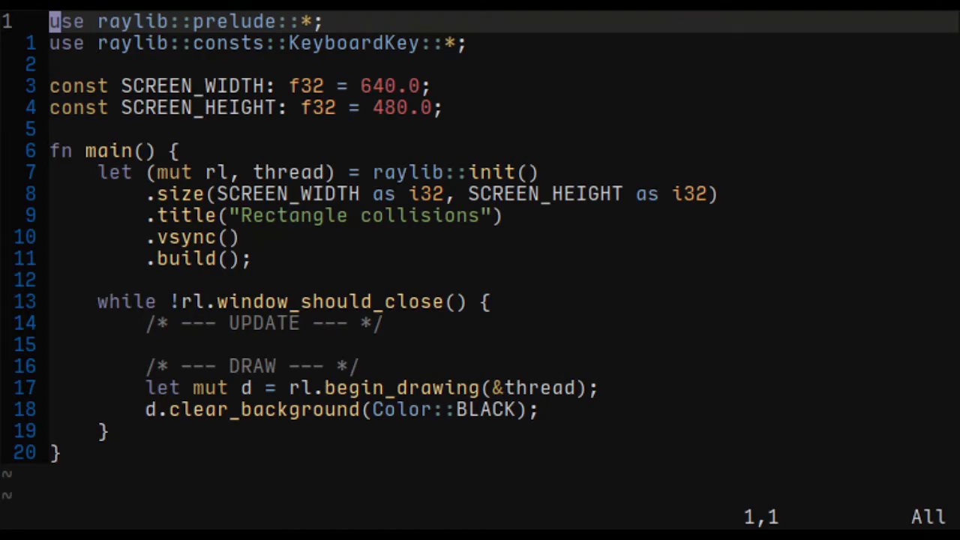
# Step: Open a new line after .build() for the rect1 and rect2 declarations
pyautogui.press('o')
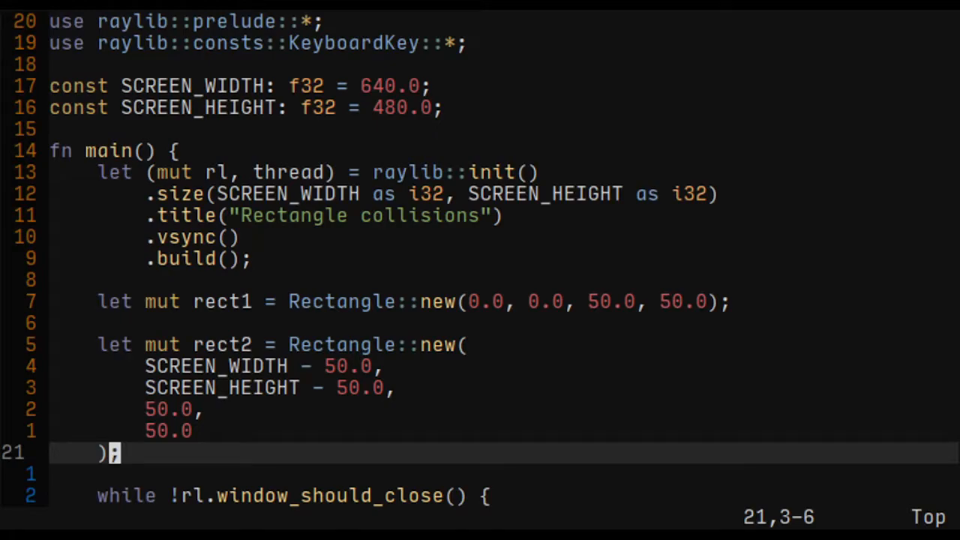
# Step: Add 'let speed = 150.0;' and 'let mut collision: bool;' below the rectangles
pyautogui.press('o')
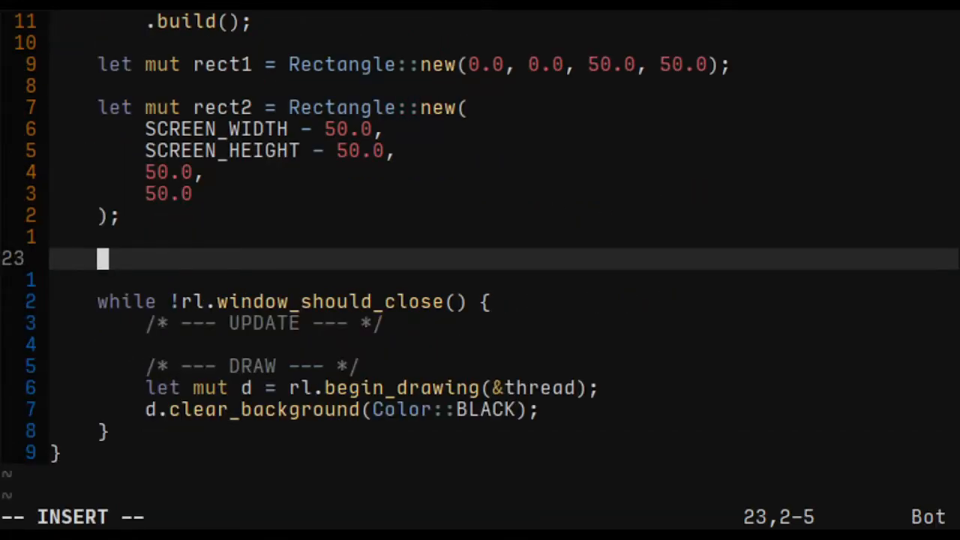
pyautogui.write('let speed = 150.0;')
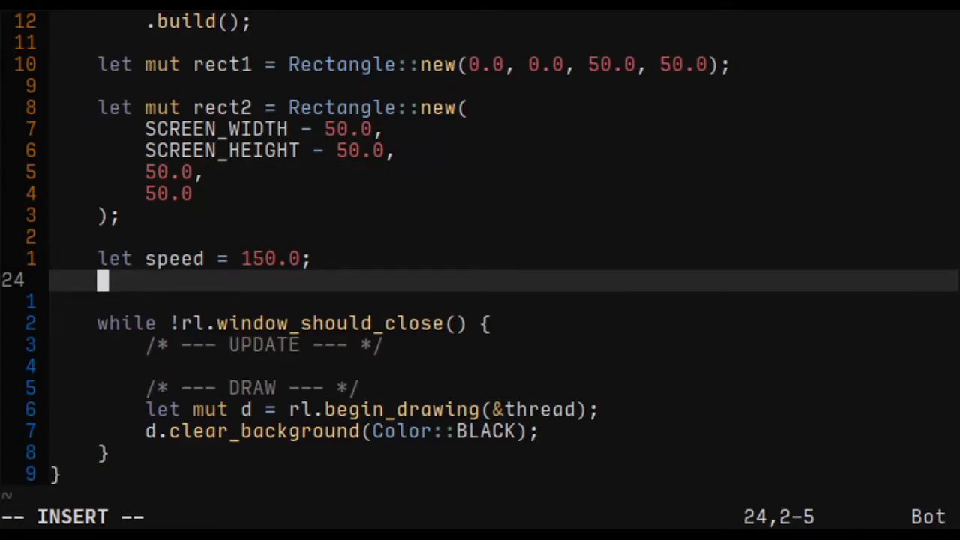
pyautogui.write('let mut collision: bool;')
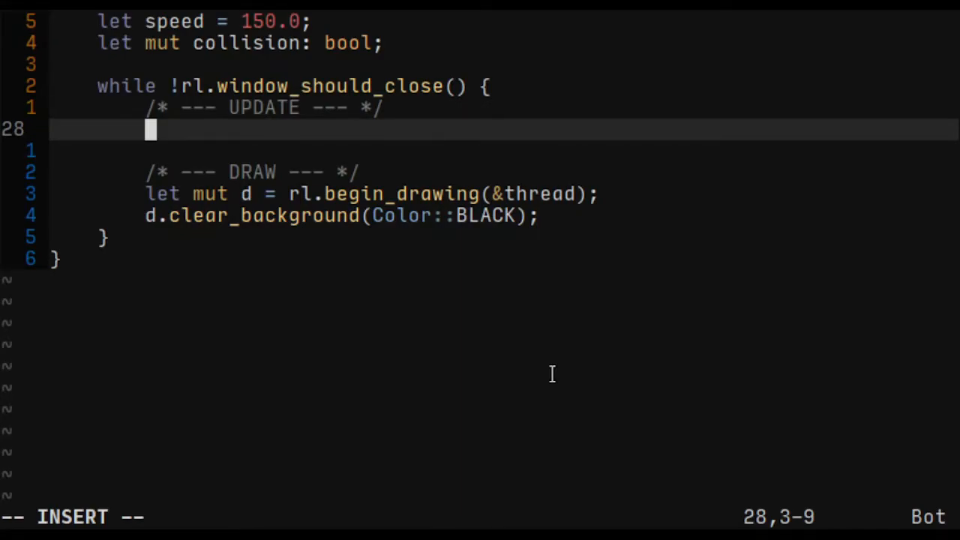
# Step: Store the frame time in dt with rl.get_frame_time() under UPDATE
pyautogui.write('let dt = rl.get_frame_time();')
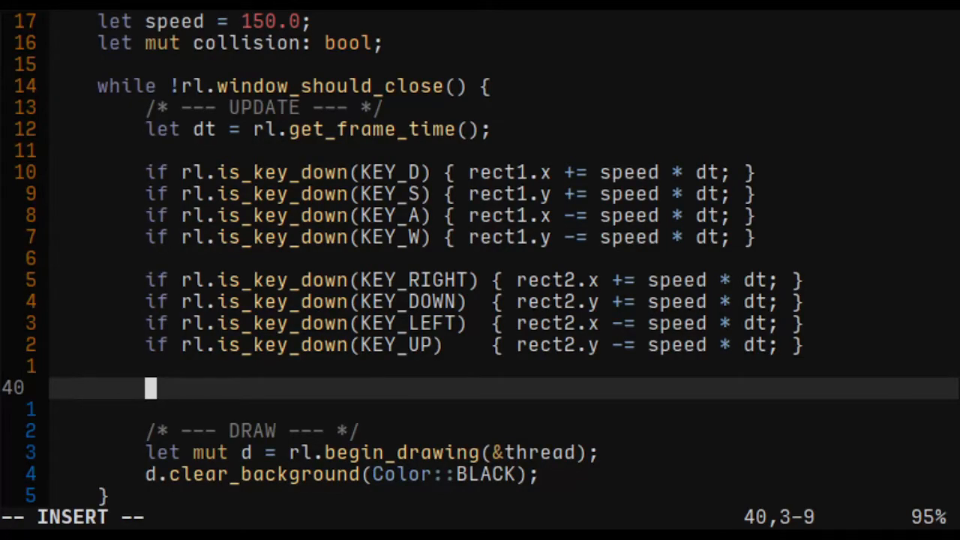
# Step: Assign collision via check_collision_recs and draw the FPS counter at (10, 10)
pyautogui.write('collision = rect1.check_collision_recs(&rect2);')
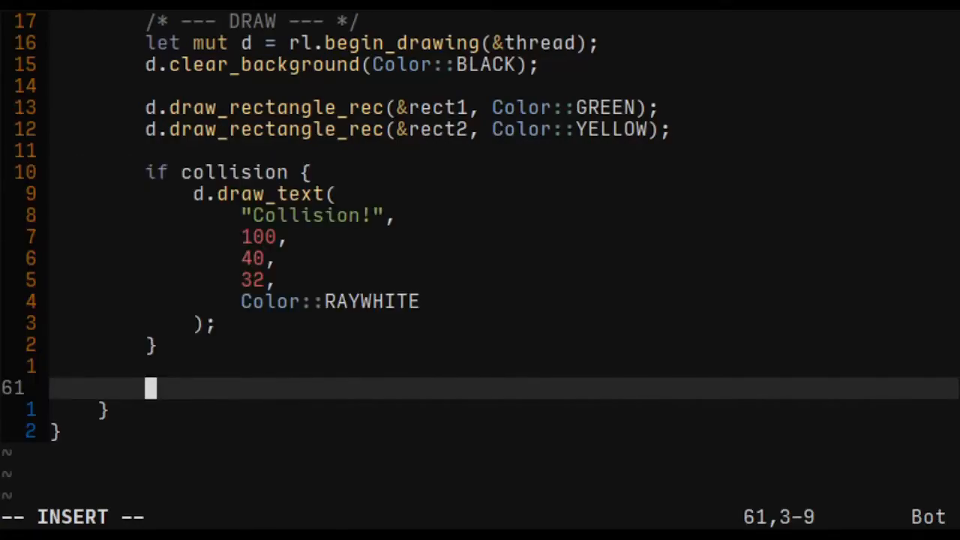
pyautogui.write('d.draw_fps(10, 10);')
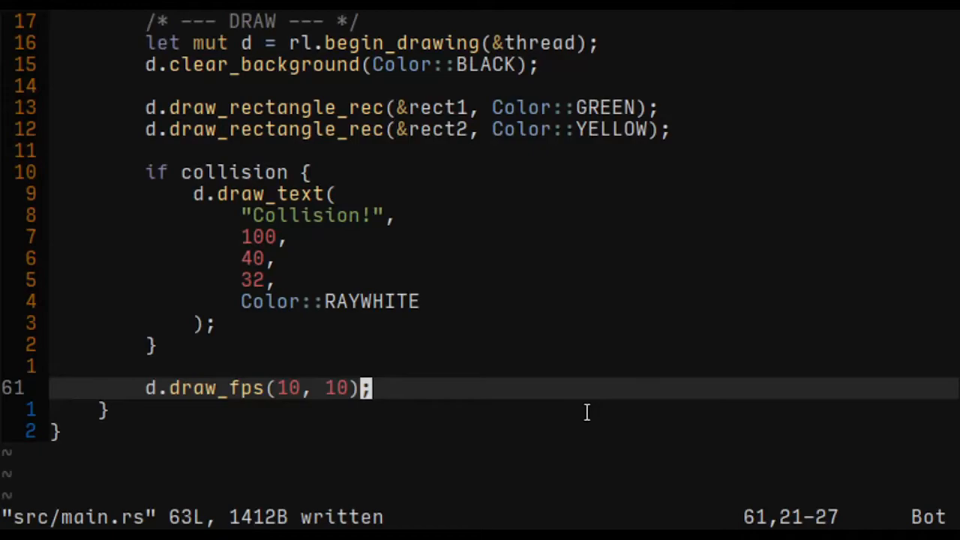